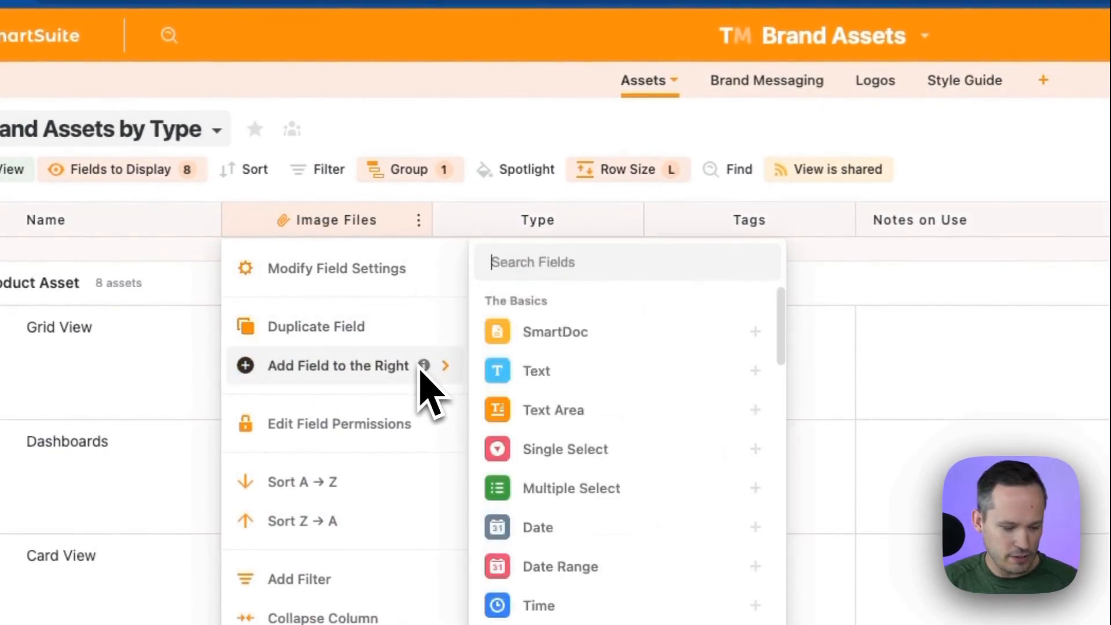
Search the field types for 'file' in the Add Field menu before dismissing it
{"action": "type", "text": "file"}
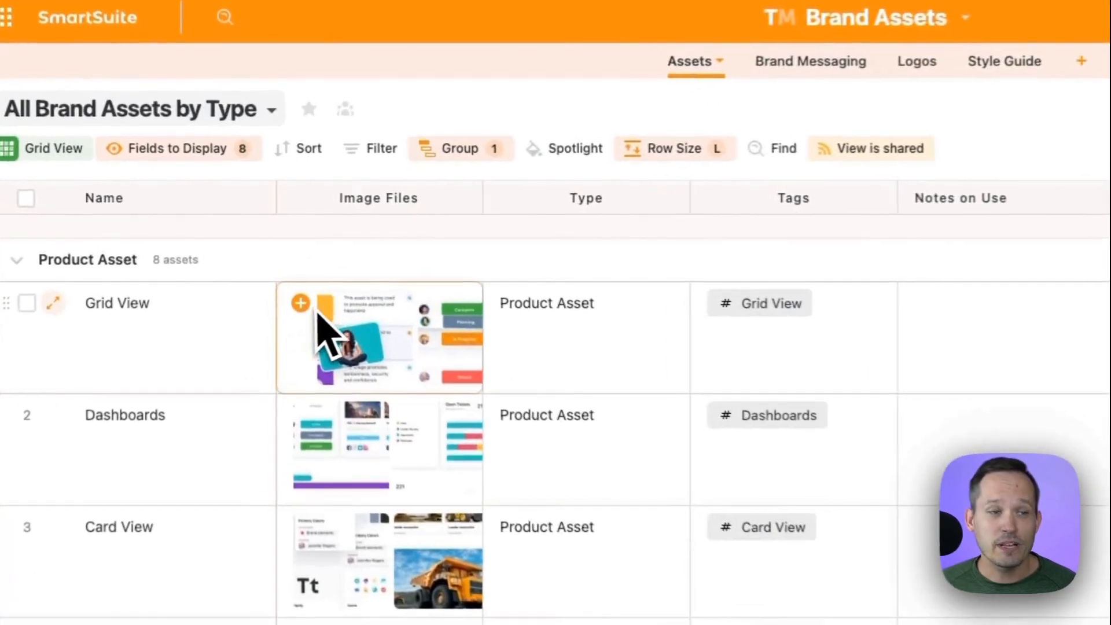
Review Dropbox and Google Drive as image upload sources for the Grid View asset
{"action": "left_click", "coordinate": [300, 302]}
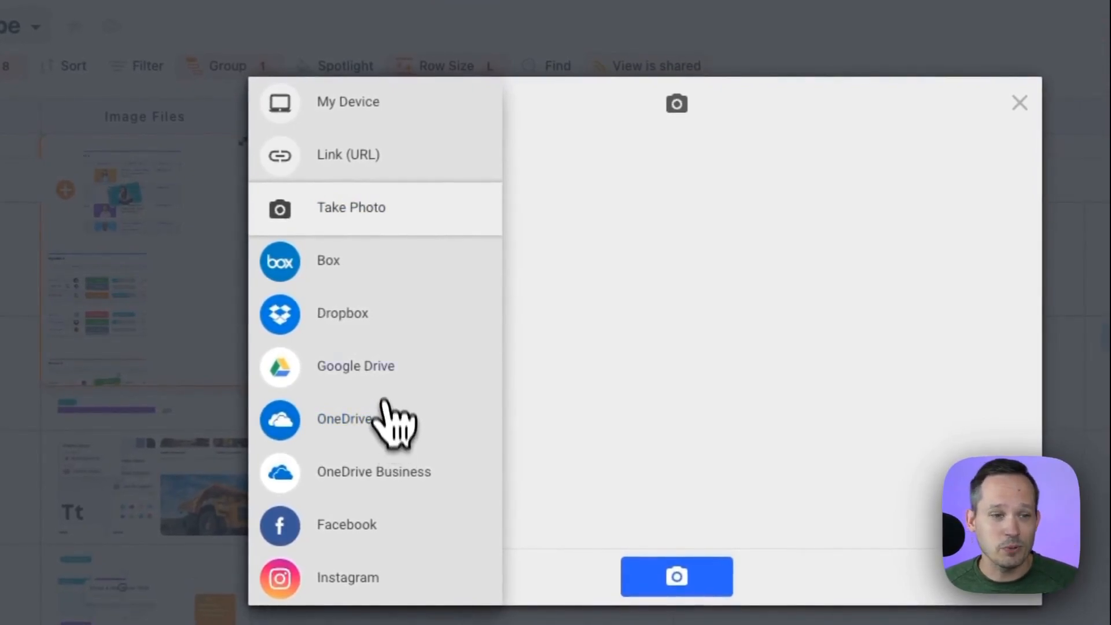
{"action": "left_click", "coordinate": [343, 313]}
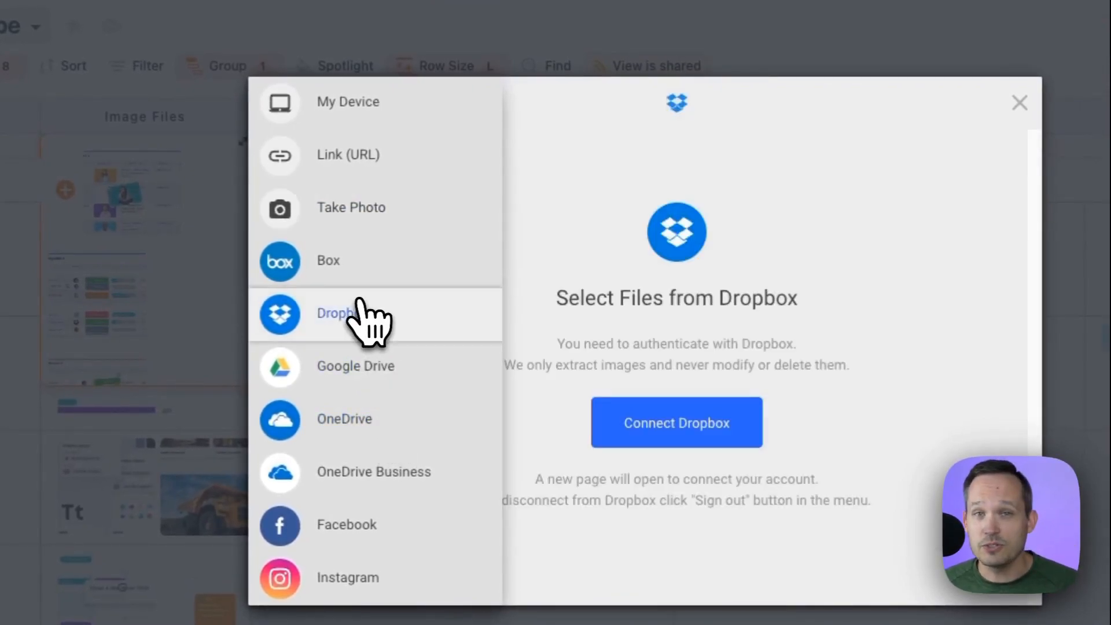
{"action": "mouse_move", "coordinate": [361, 366]}
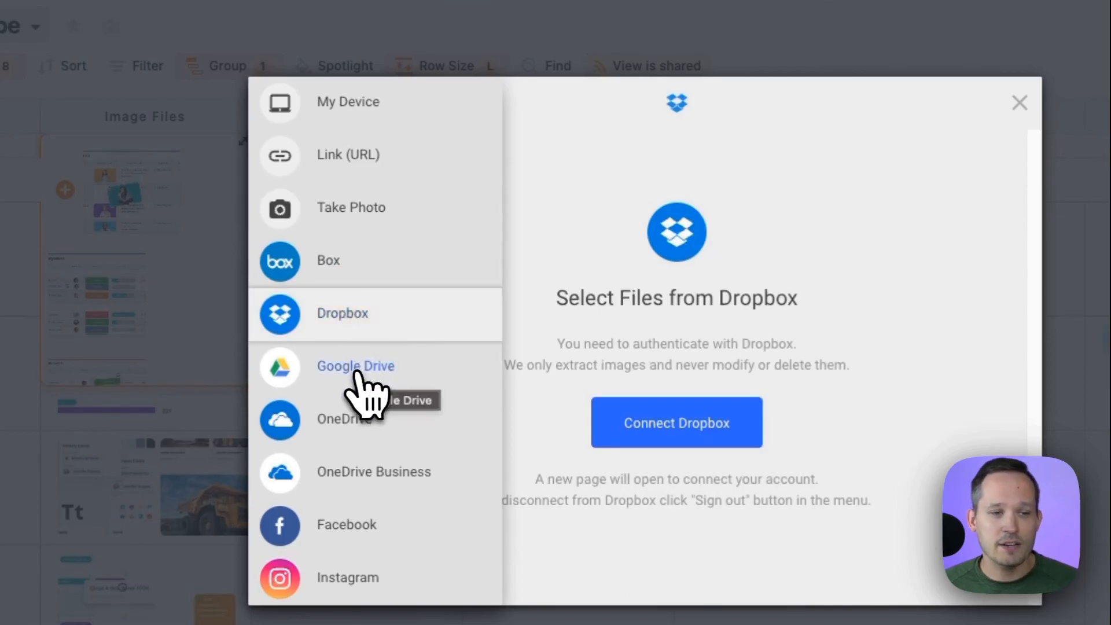
{"action": "left_click", "coordinate": [1018, 103]}
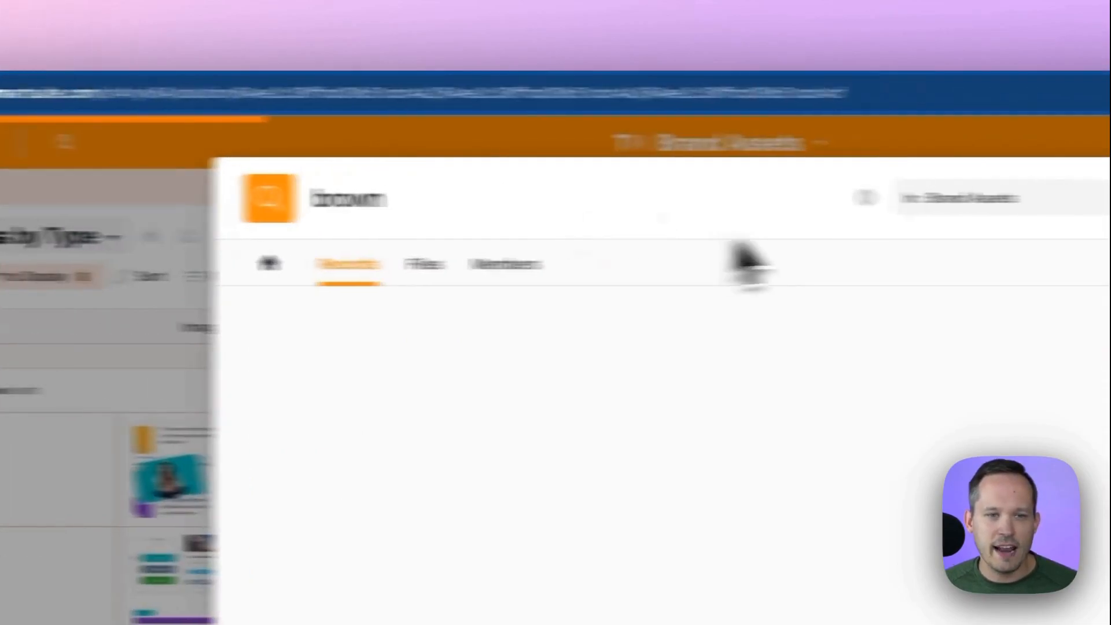
Widen the 'brown' search from Brand Assets to All Solutions and pick a result
{"action": "left_click", "coordinate": [765, 198]}
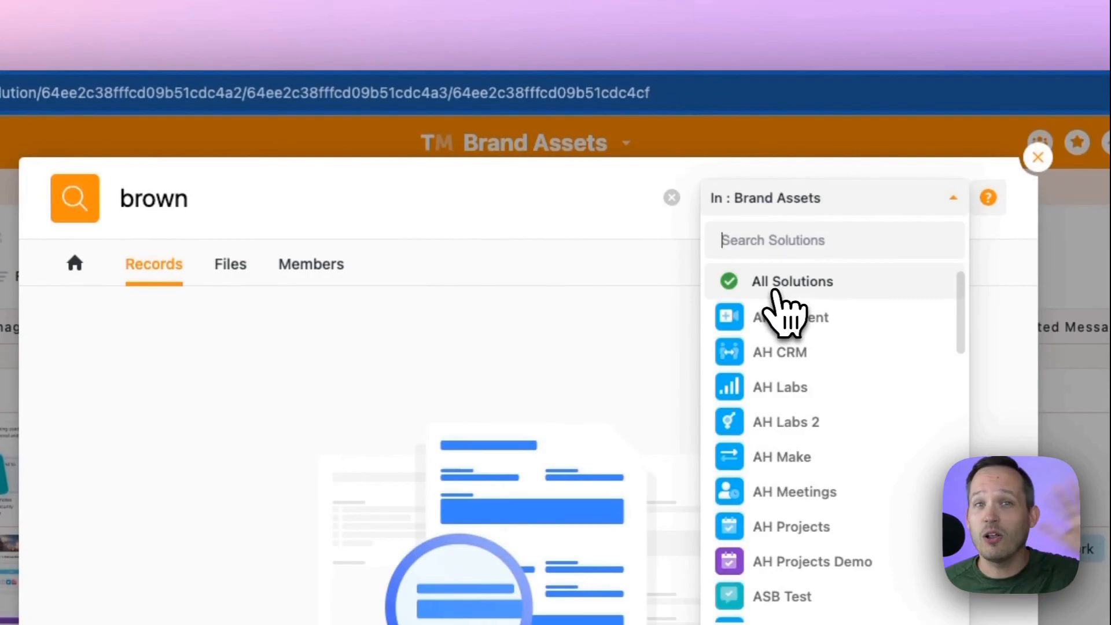
{"action": "left_click", "coordinate": [790, 282]}
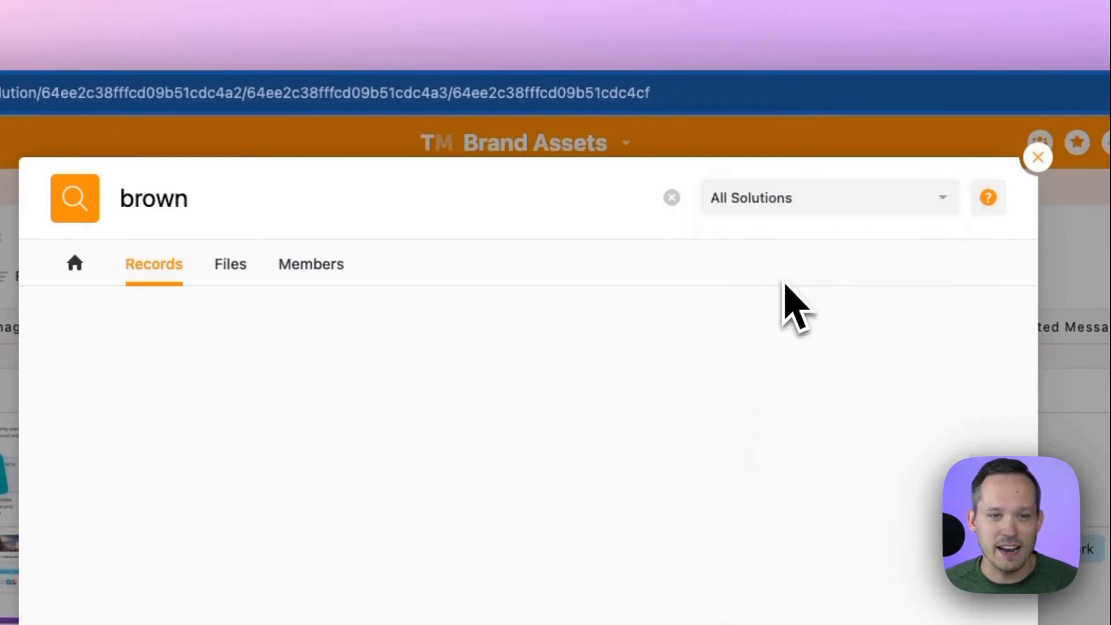
{"action": "left_click", "coordinate": [231, 264]}
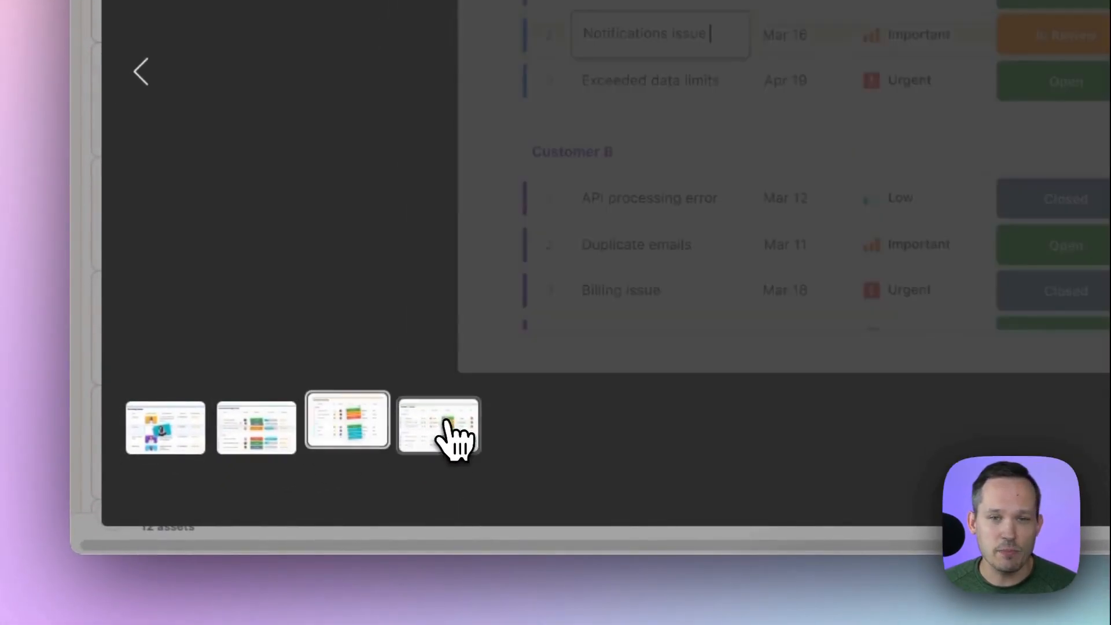
Show the asset's fourth image in the gallery viewer
{"action": "left_click", "coordinate": [884, 187]}
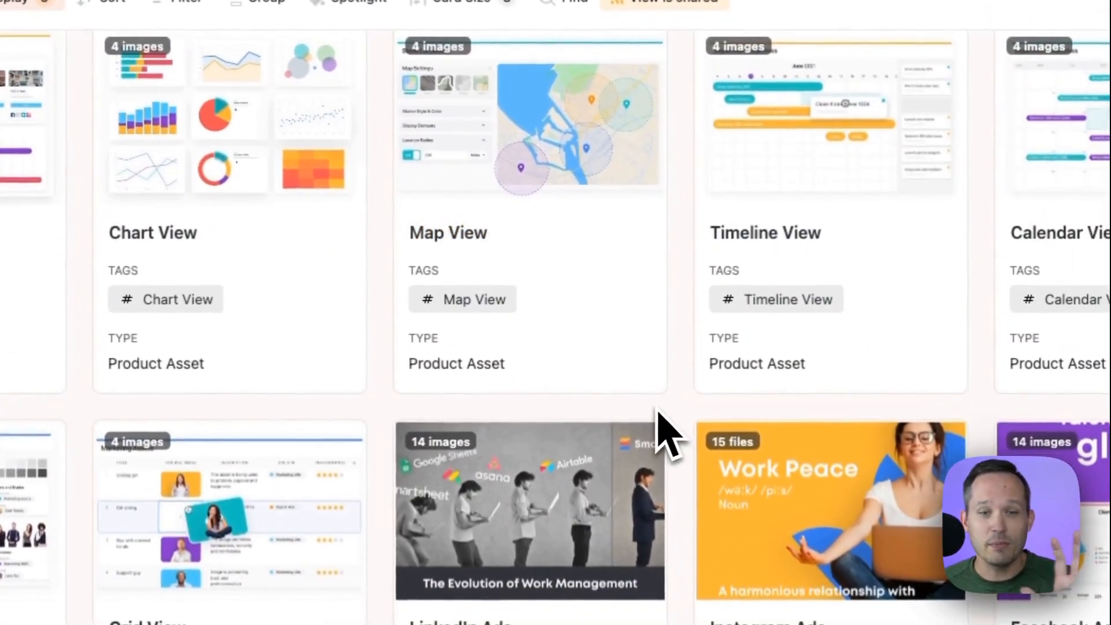
Switch Brand Assets to the card view with image previews, tags and counts
{"action": "left_click", "coordinate": [458, 196]}
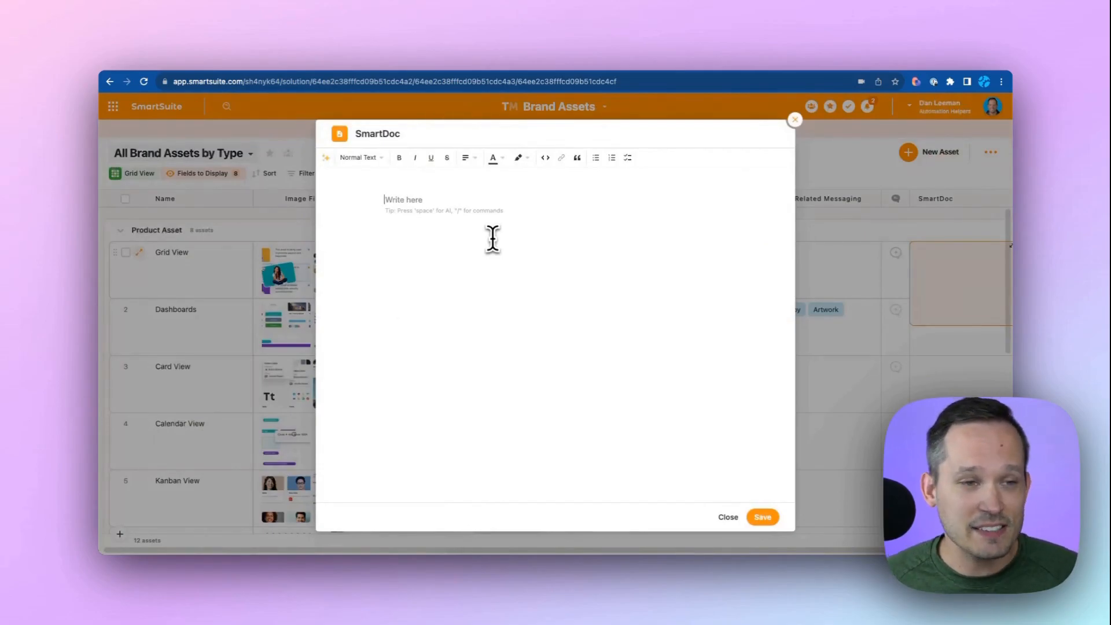
{"action": "mouse_move", "coordinate": [511, 258]}
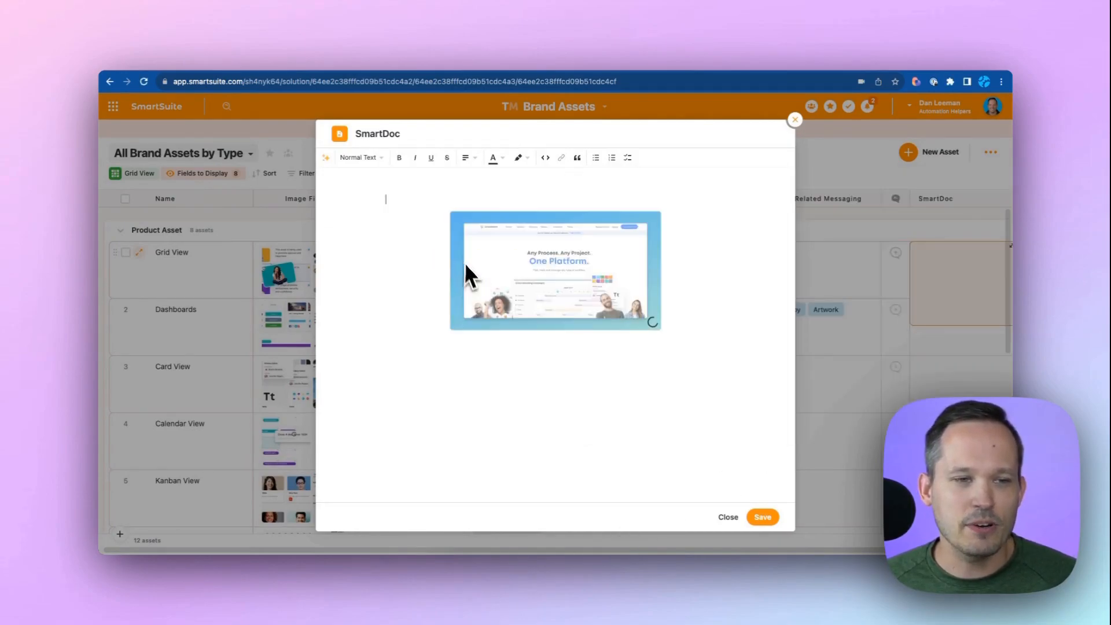
{"action": "mouse_move", "coordinate": [548, 340]}
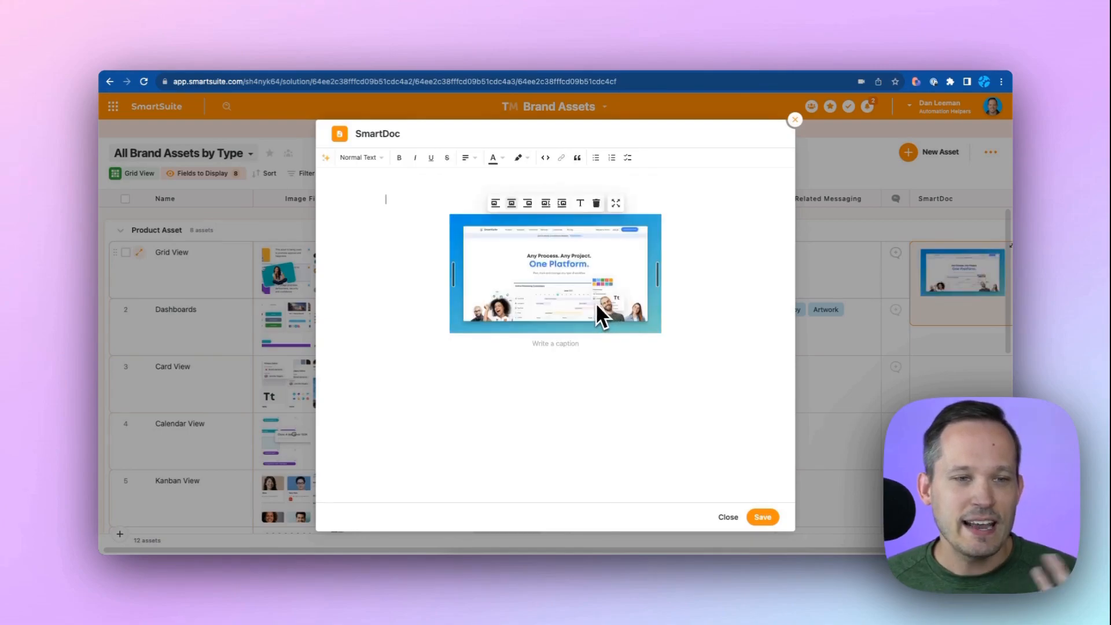
{"action": "mouse_move", "coordinate": [634, 323]}
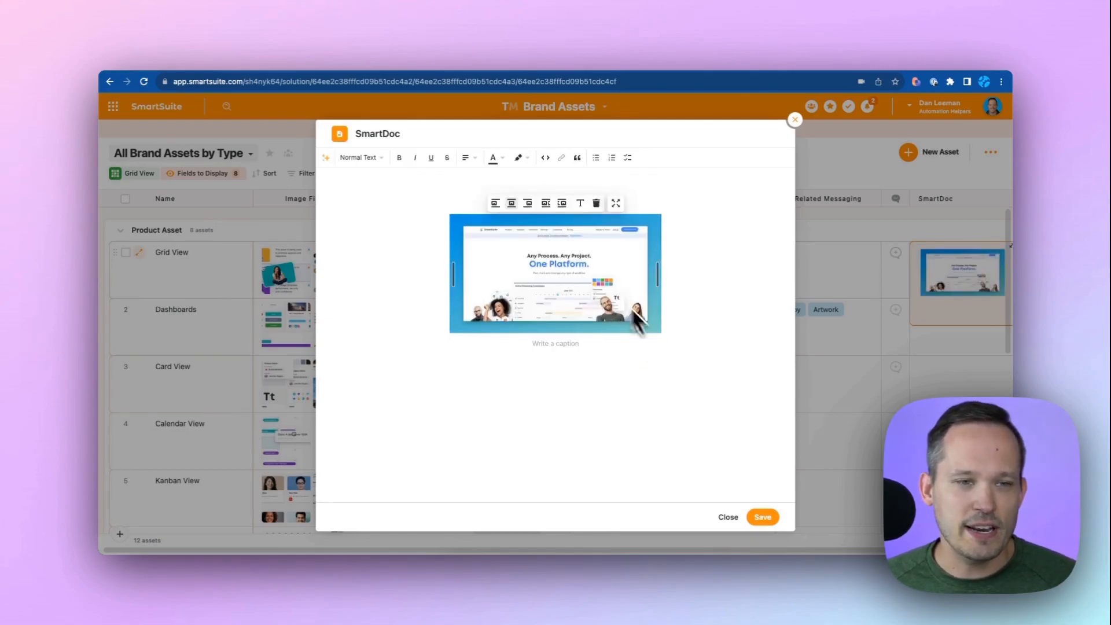
{"action": "mouse_move", "coordinate": [615, 204]}
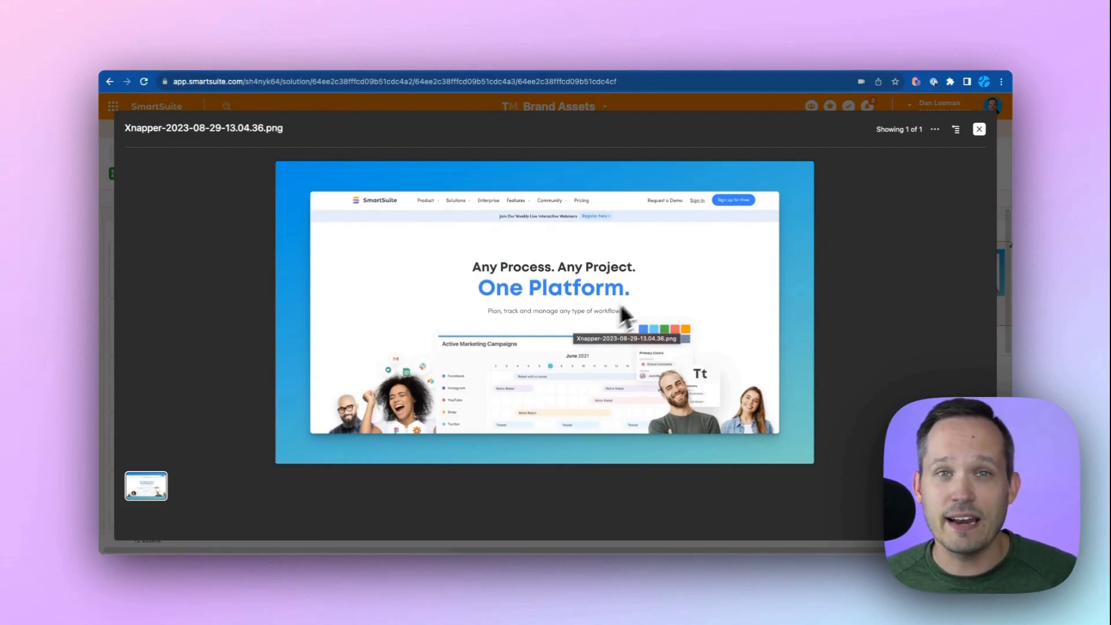
{"action": "mouse_move", "coordinate": [942, 156]}
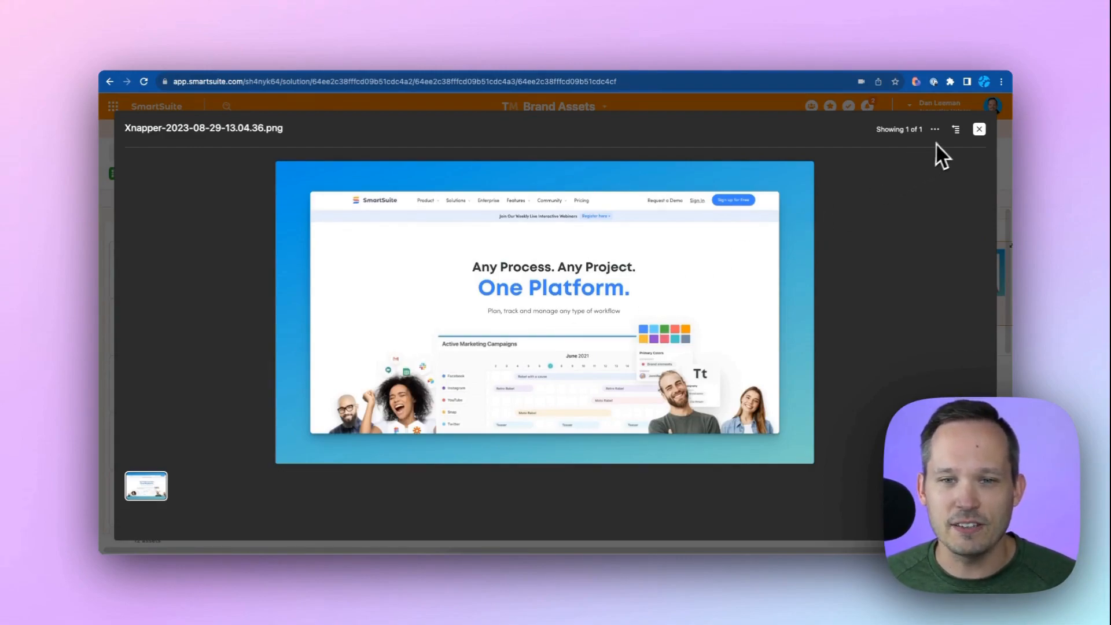
Download the full-size SmartDoc screenshot from the image preview's options menu
{"action": "left_click", "coordinate": [934, 128]}
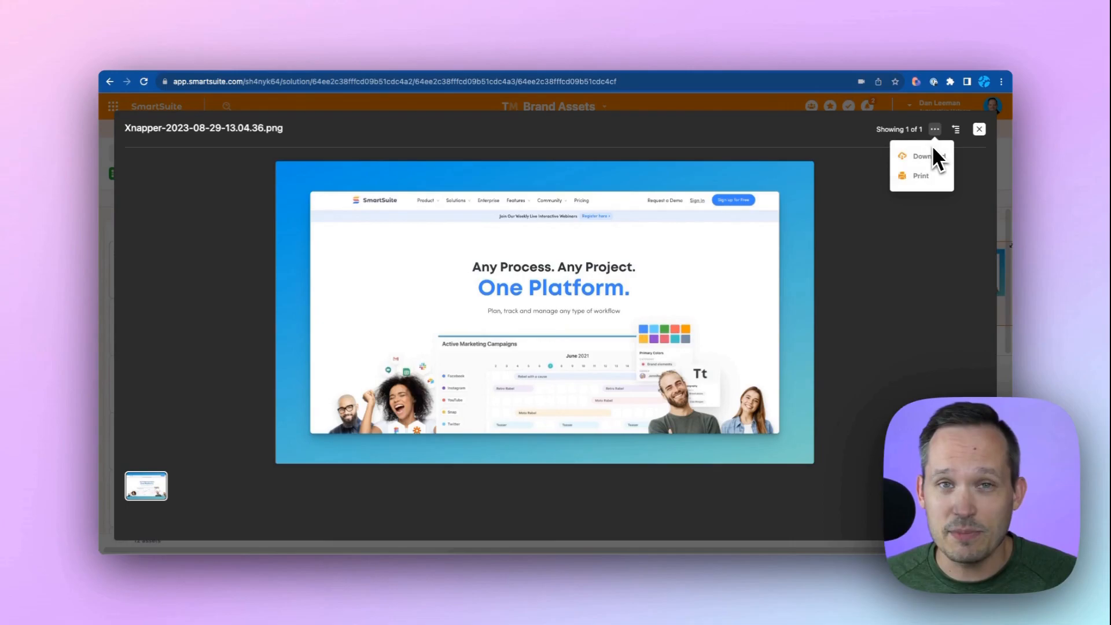
{"action": "left_click", "coordinate": [979, 128]}
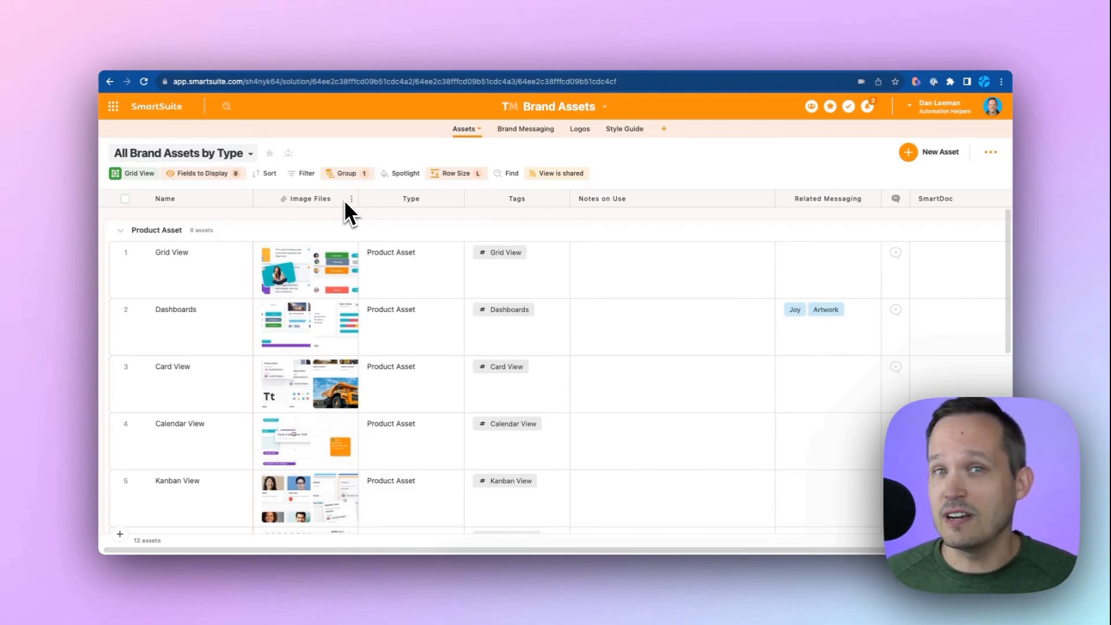
Bring up Edit Field Permissions for the Image Files column
{"action": "left_click", "coordinate": [352, 198]}
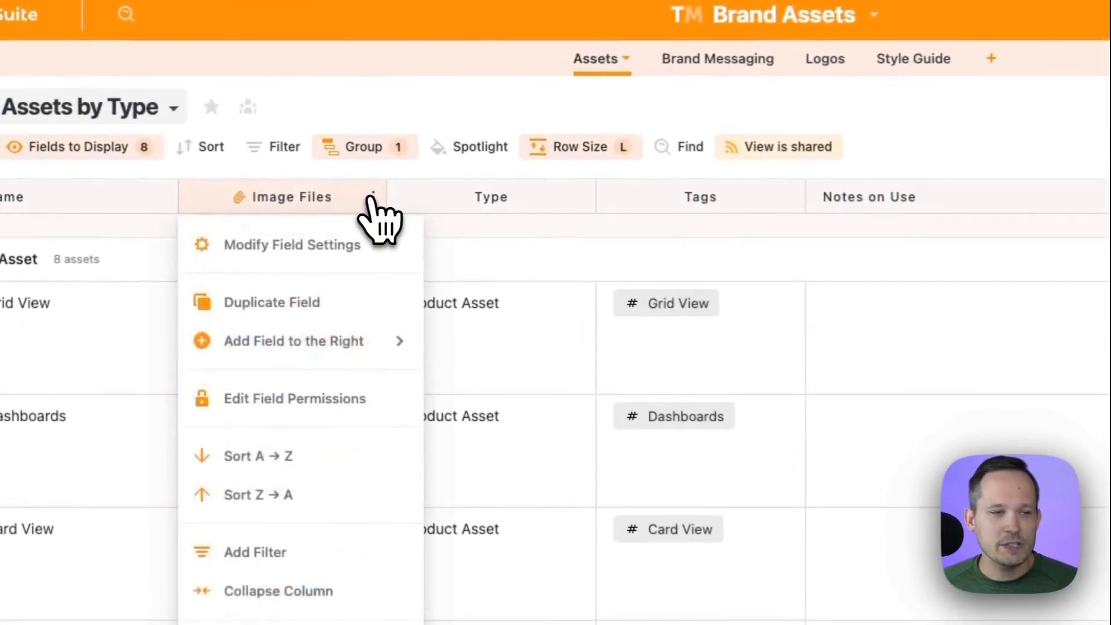
{"action": "left_click", "coordinate": [294, 398]}
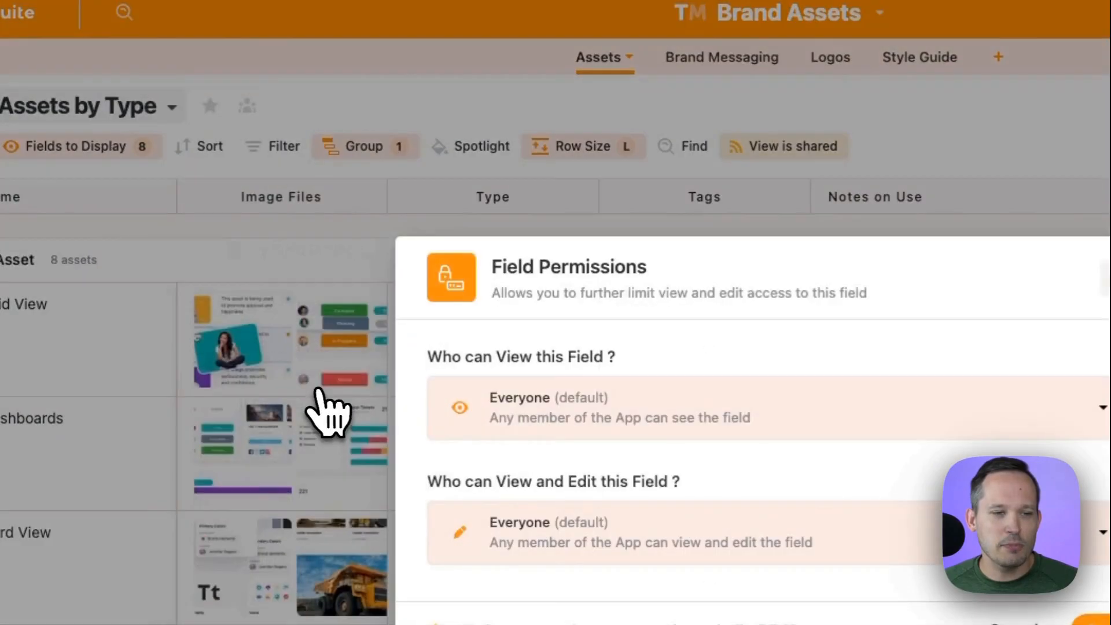